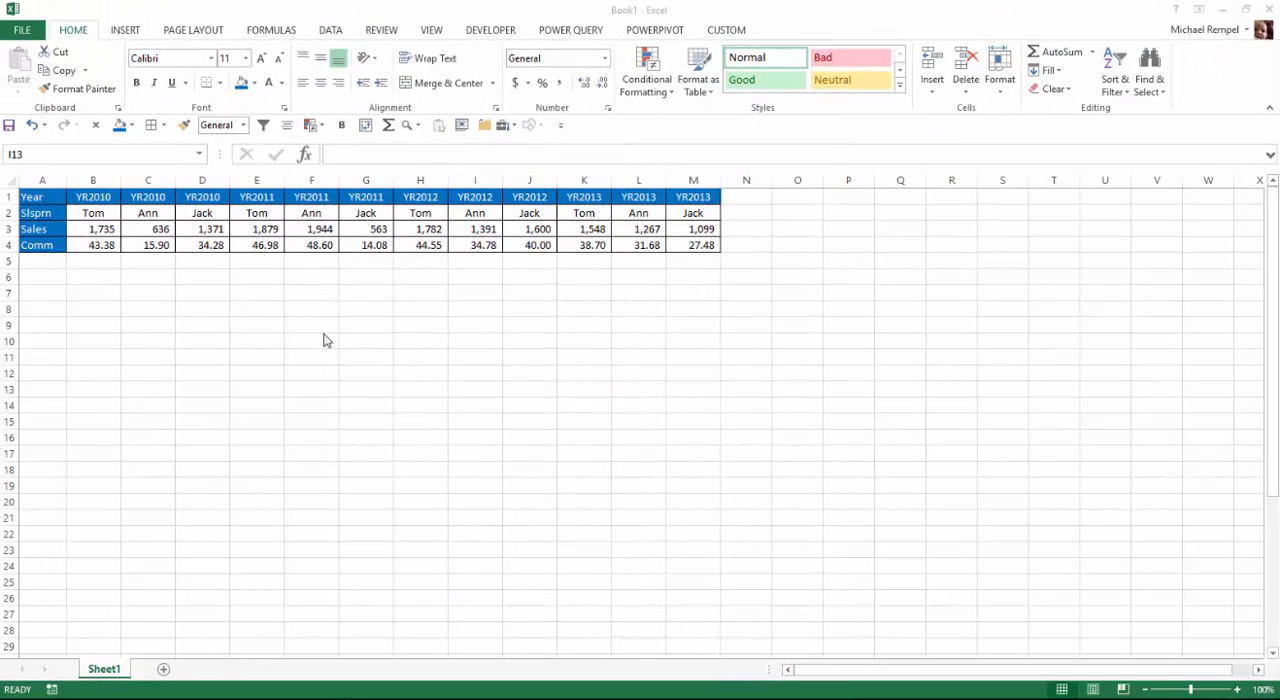
pyautogui.moveTo(221, 308)
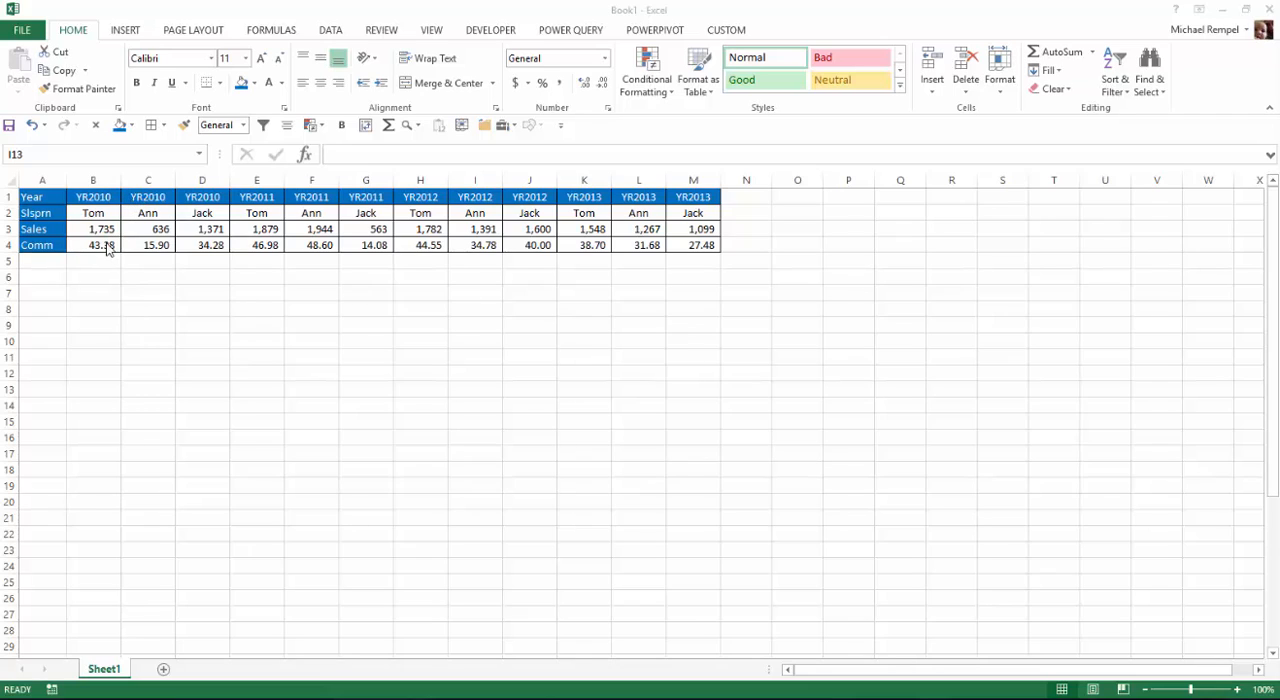
pyautogui.moveTo(351, 197)
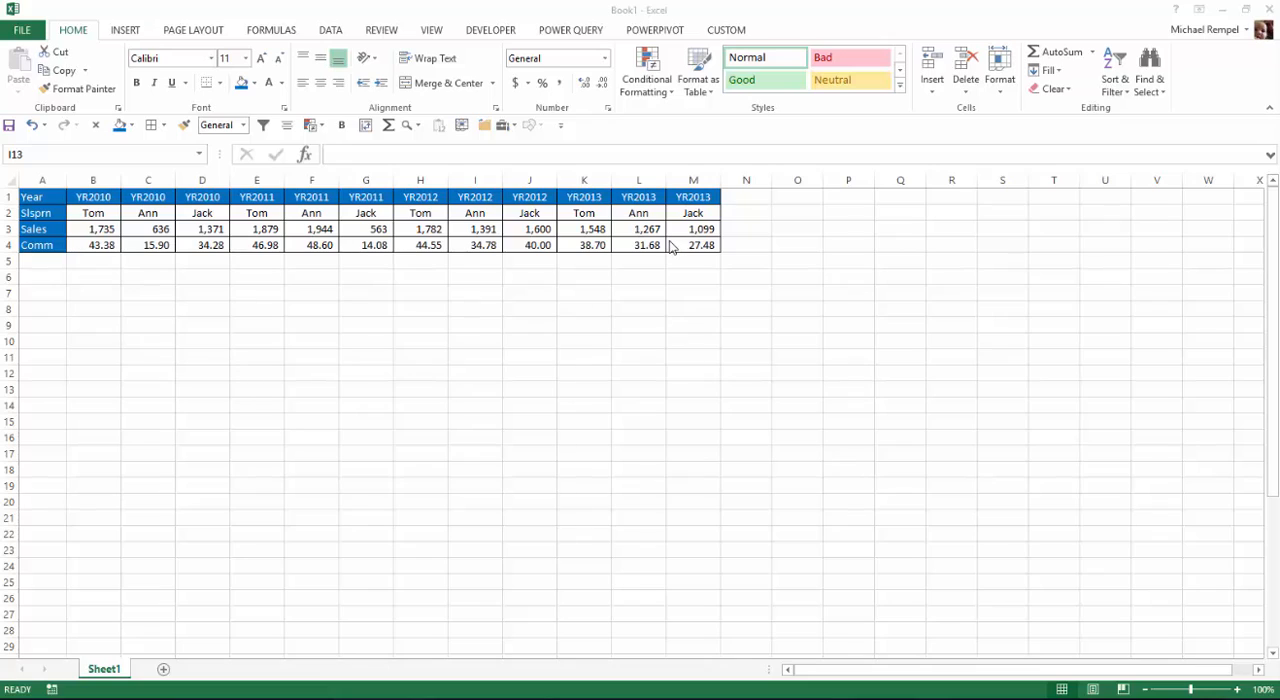
pyautogui.moveTo(318, 258)
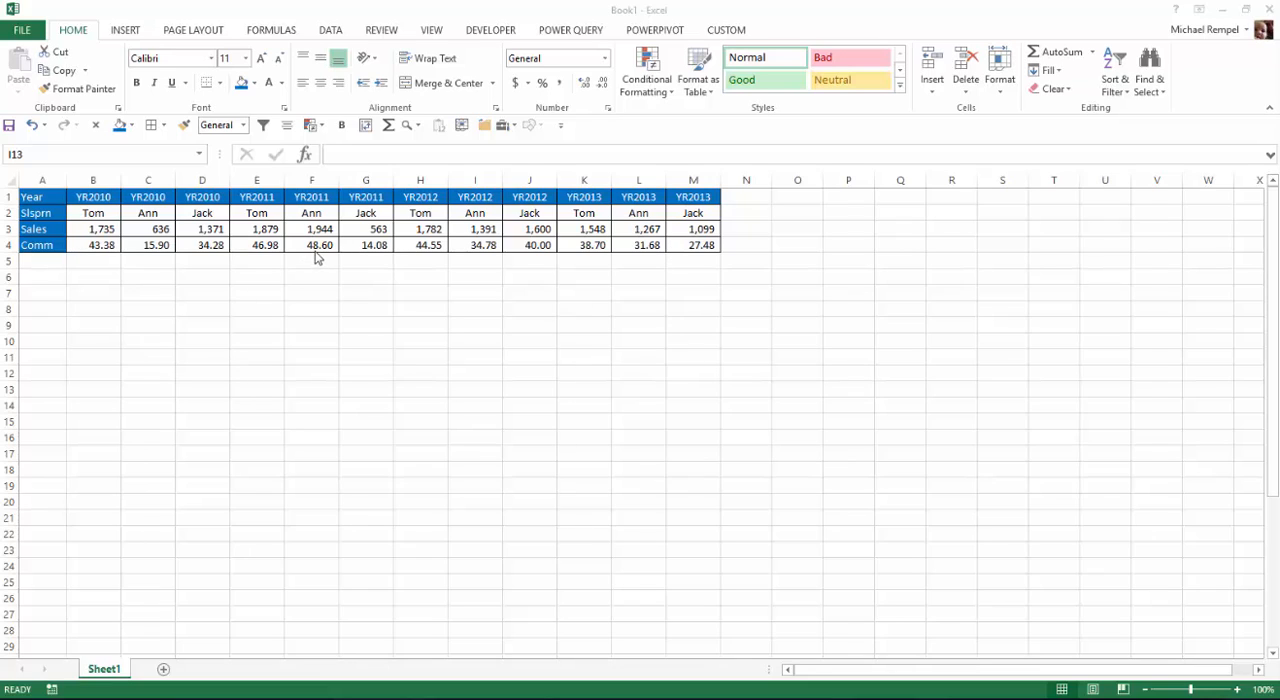
pyautogui.moveTo(277, 262)
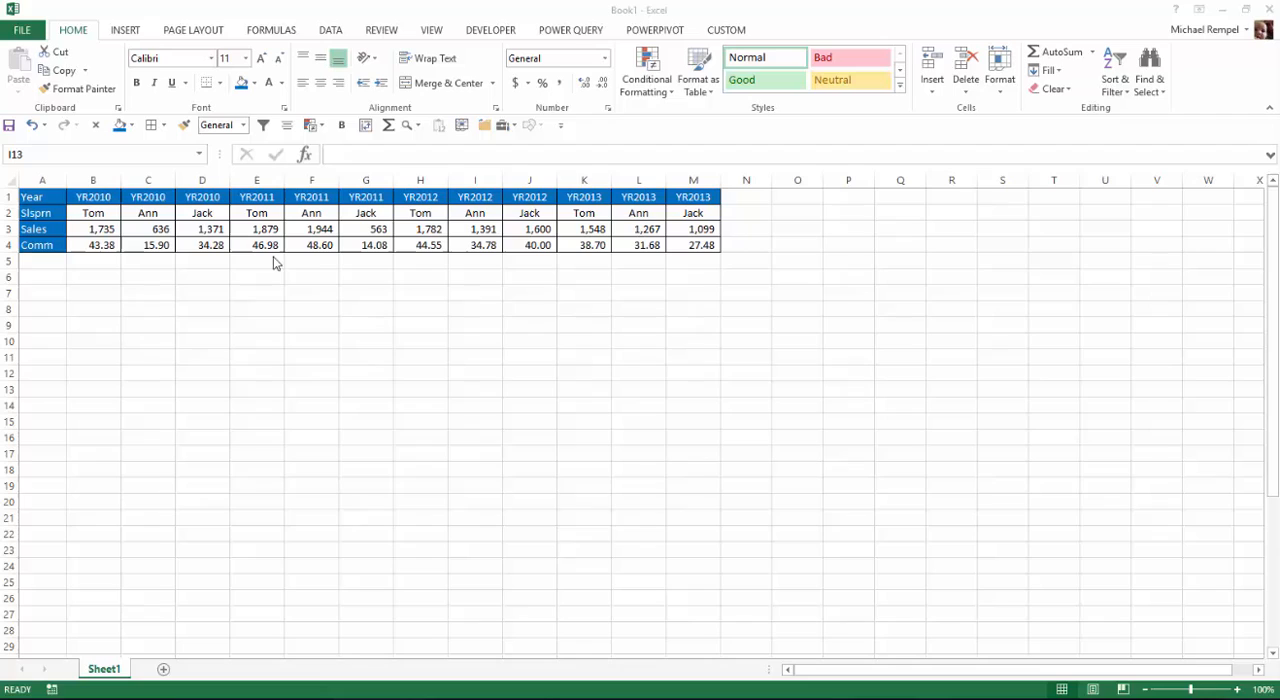
pyautogui.moveTo(270, 232)
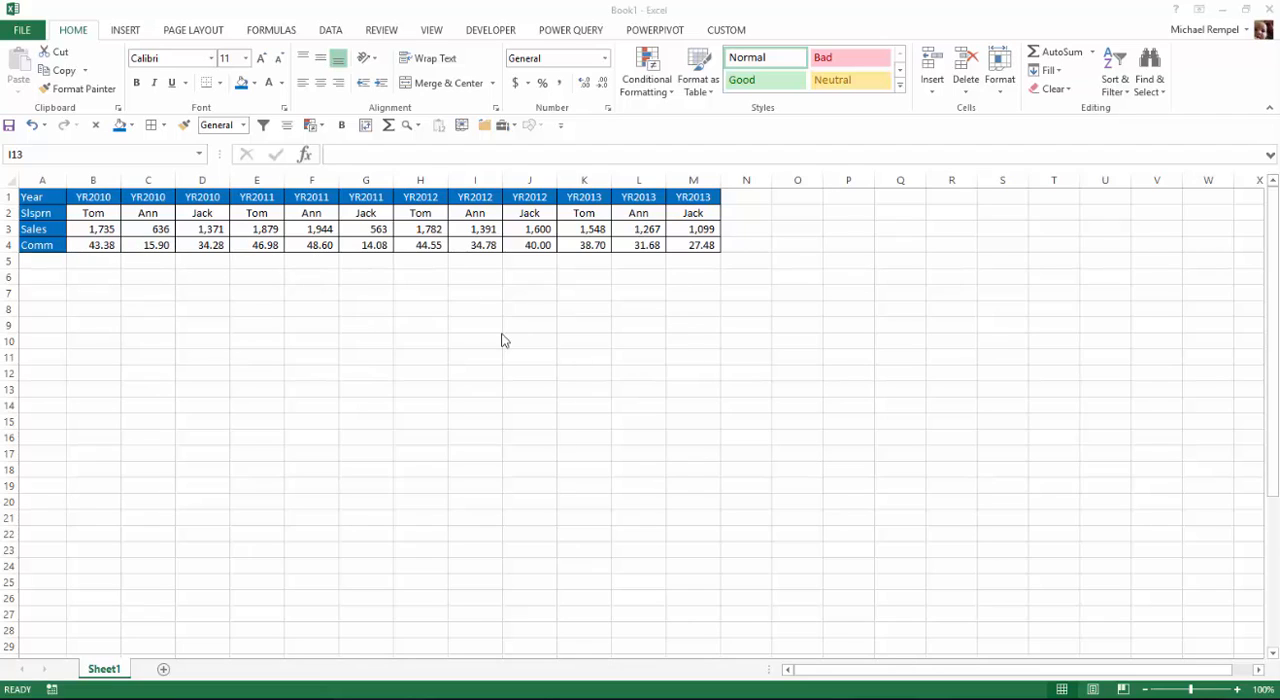
pyautogui.moveTo(675, 289)
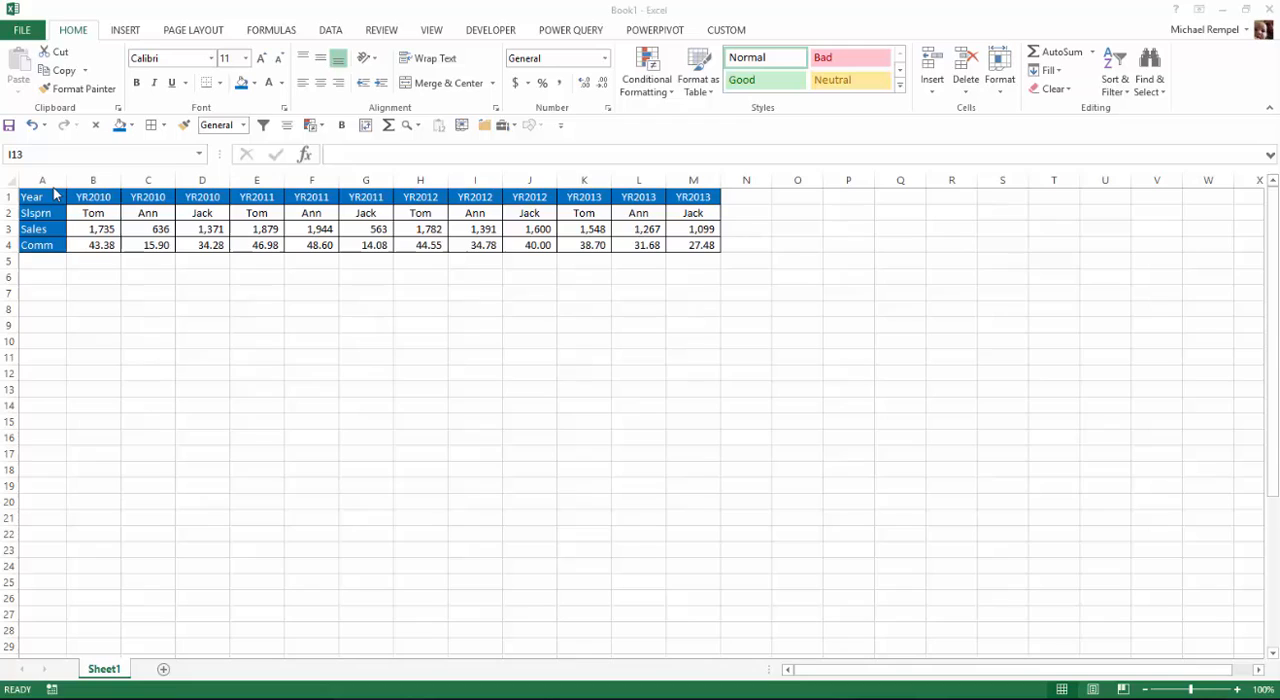
# Copy the table A1:M4 and paste it transposed at A8.
pyautogui.click(42, 196)
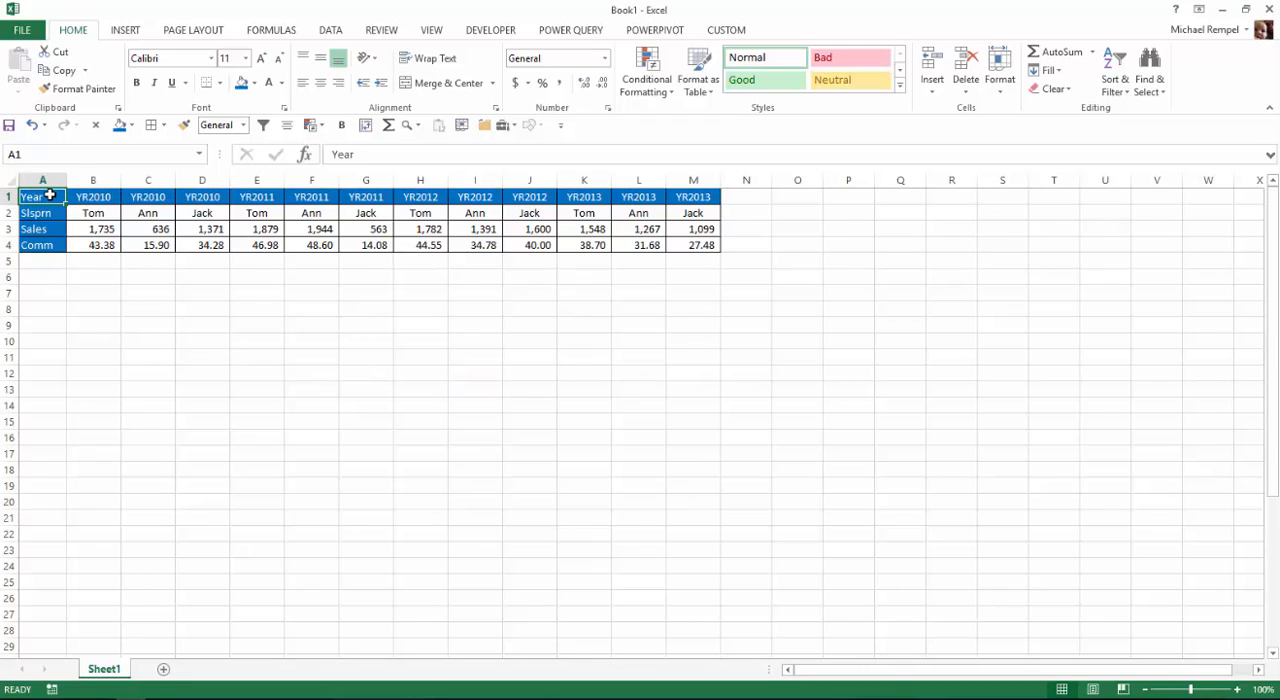
pyautogui.moveTo(43, 196); pyautogui.dragTo(693, 245)
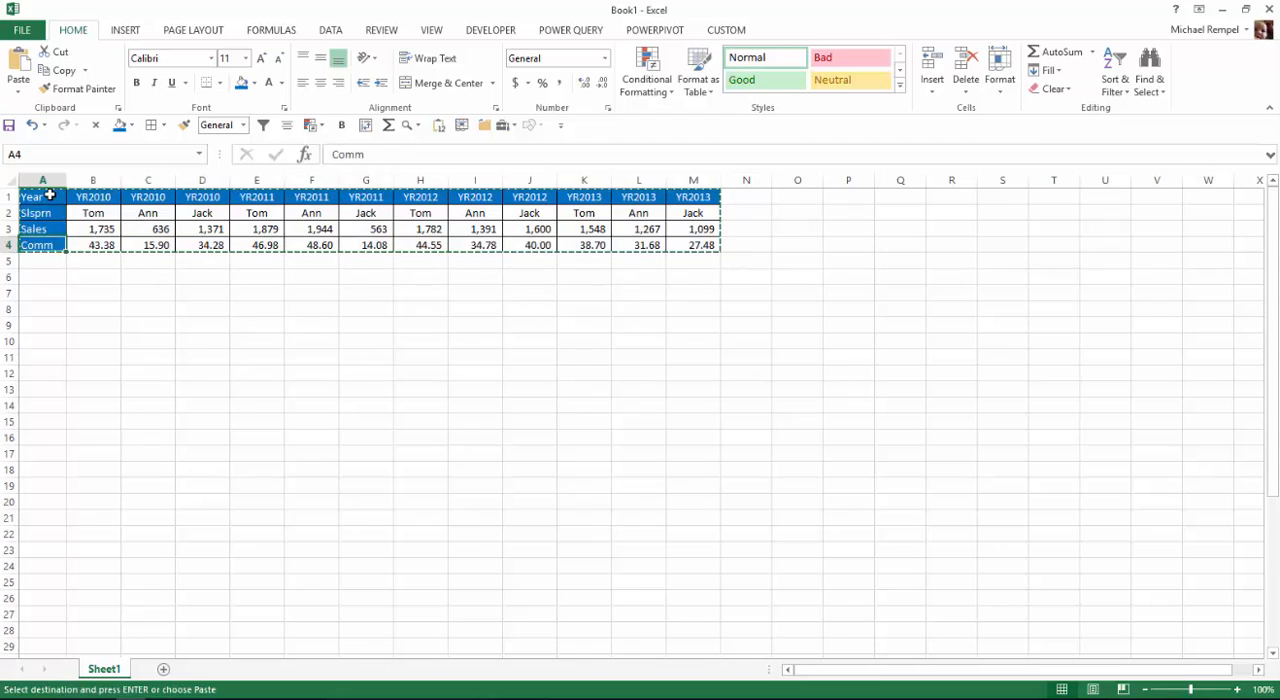
pyautogui.click(42, 308)
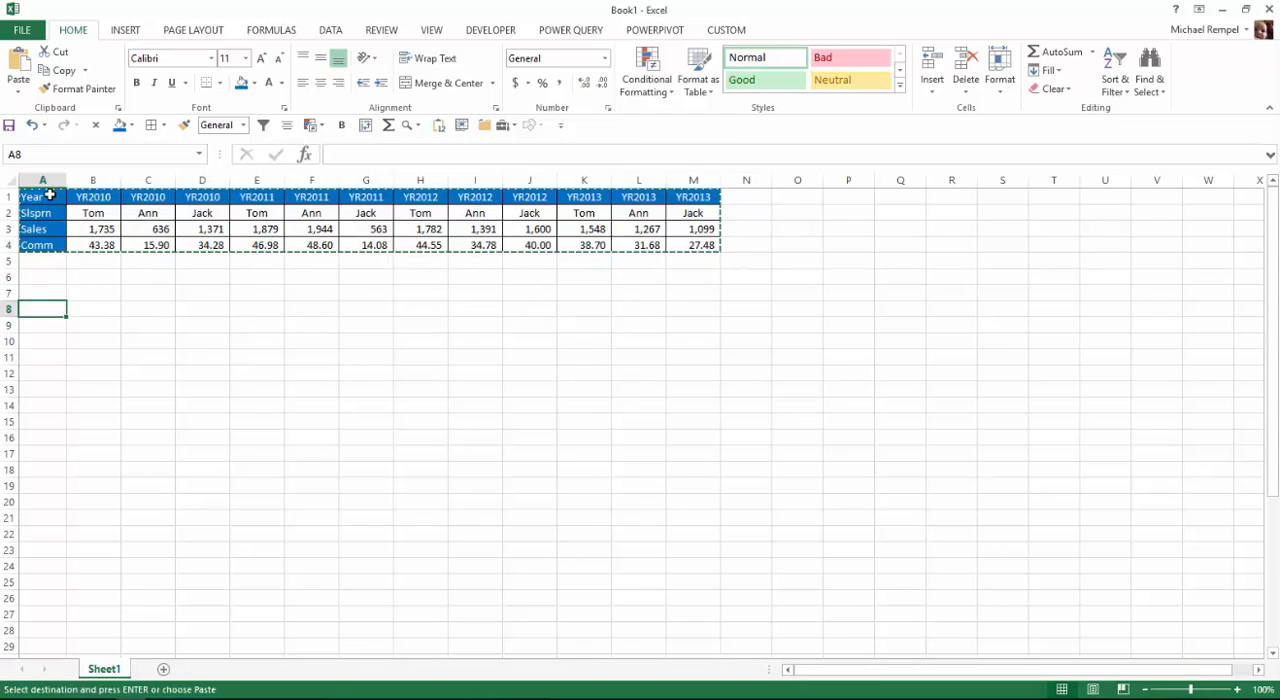
pyautogui.press('ctrl+alt+v')
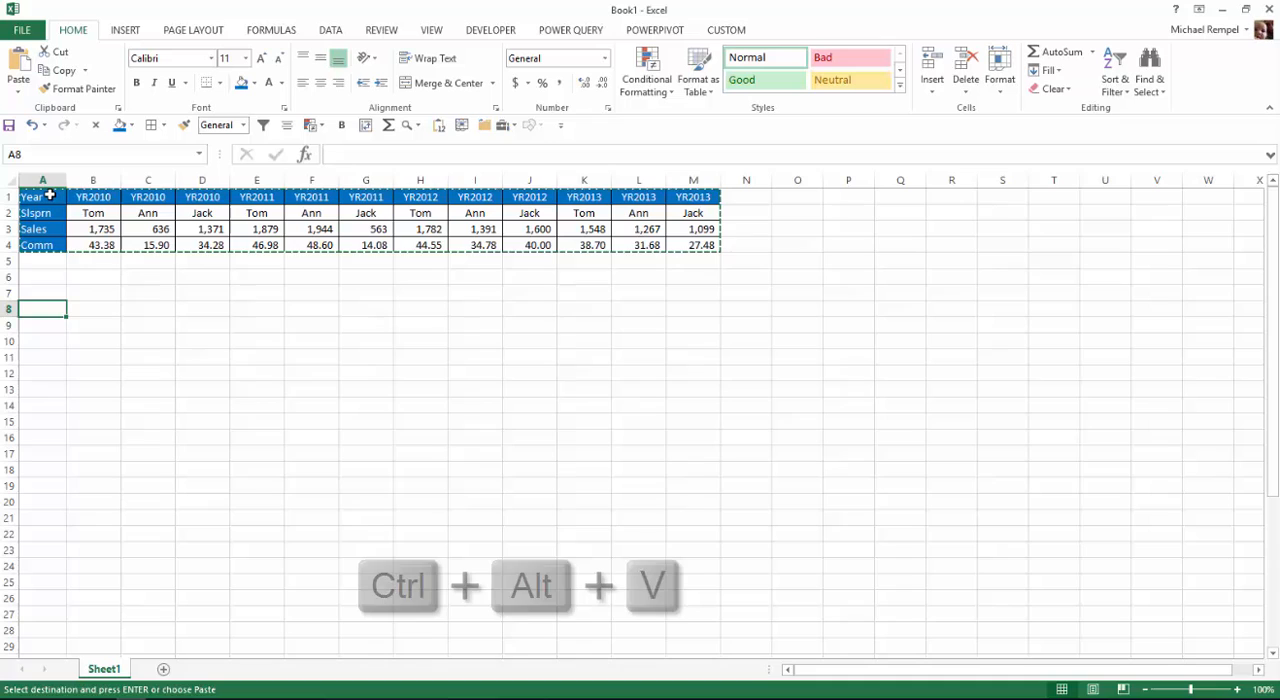
pyautogui.press('ctrl+alt+v')
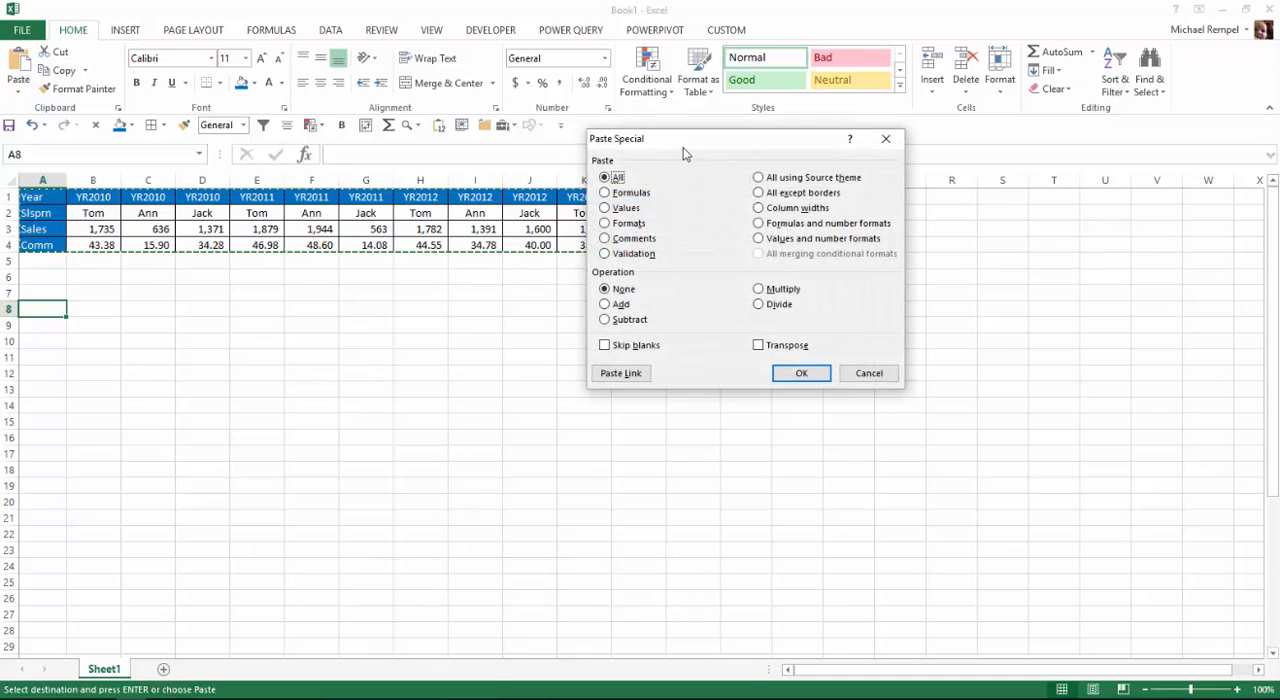
pyautogui.moveTo(623, 160)
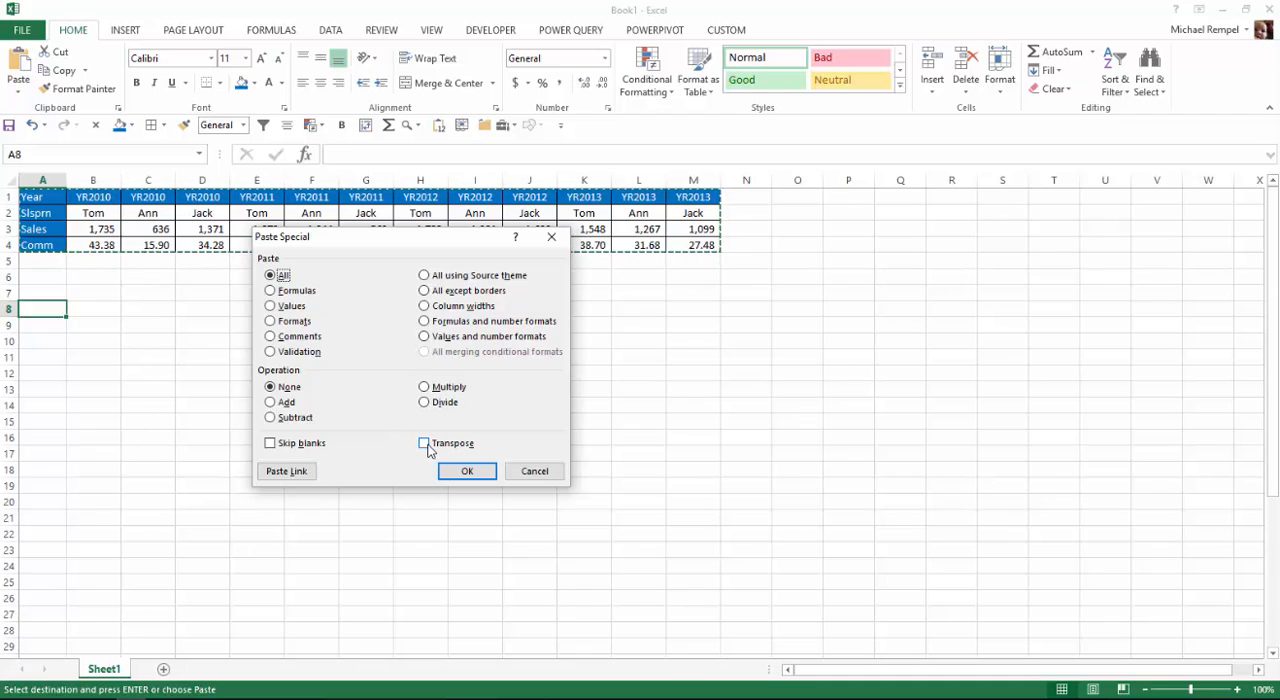
pyautogui.press('Alt+e')
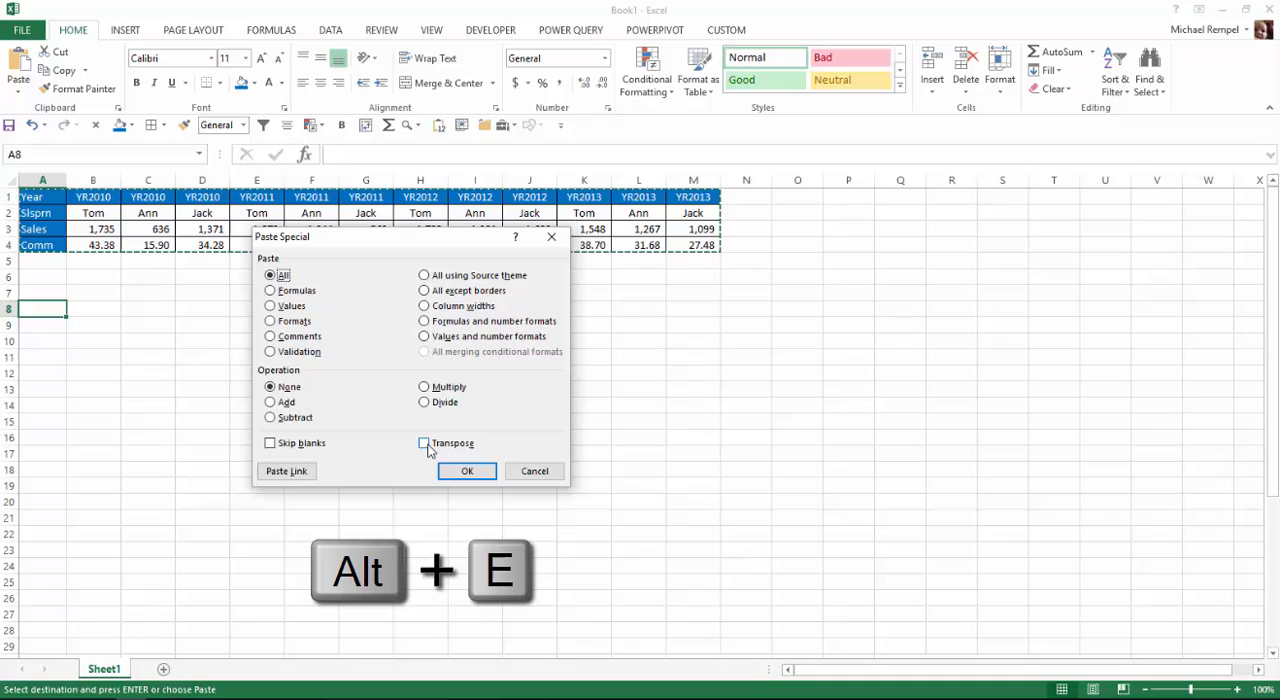
pyautogui.click(424, 443)
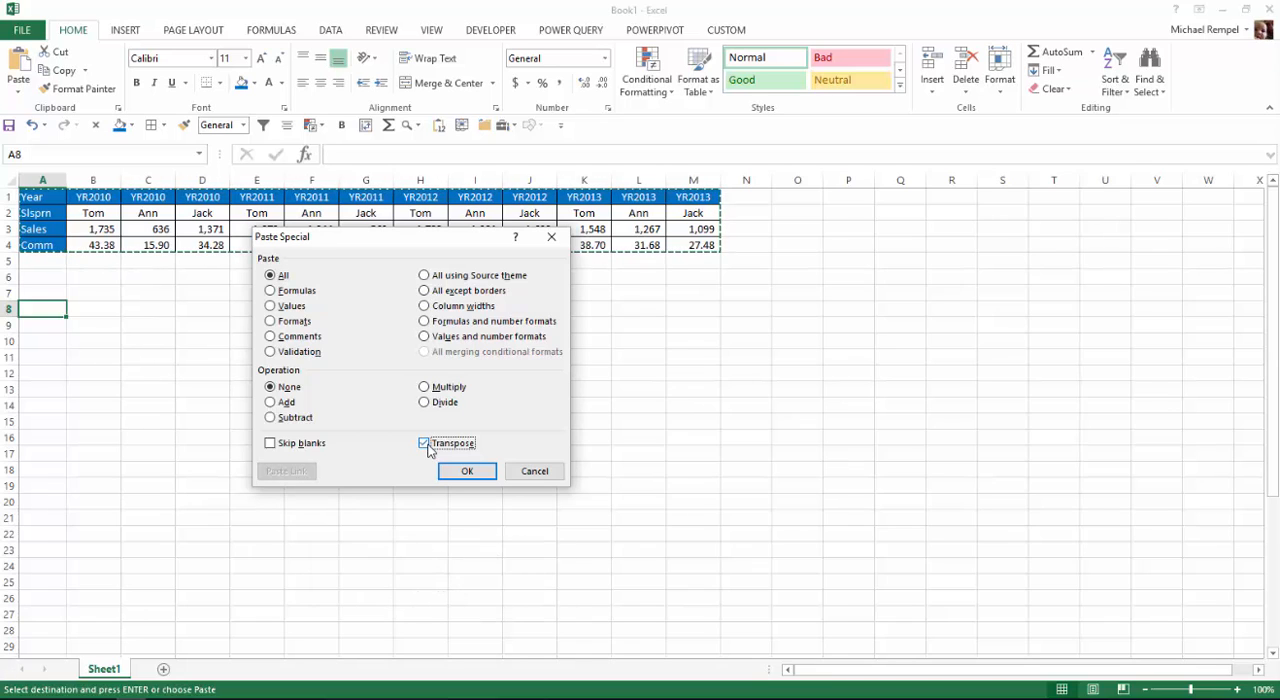
pyautogui.click(466, 471)
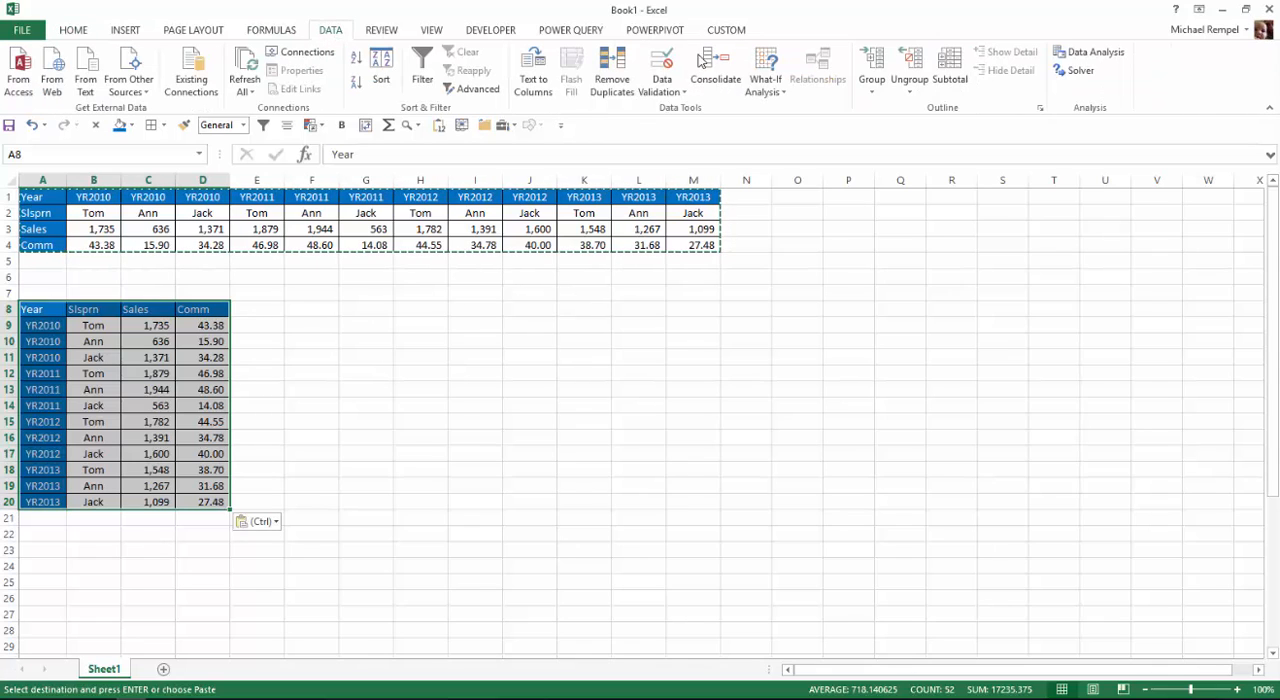
# Subtotal the vertical table by Year, summing both Sales and Comm.
pyautogui.click(949, 70)
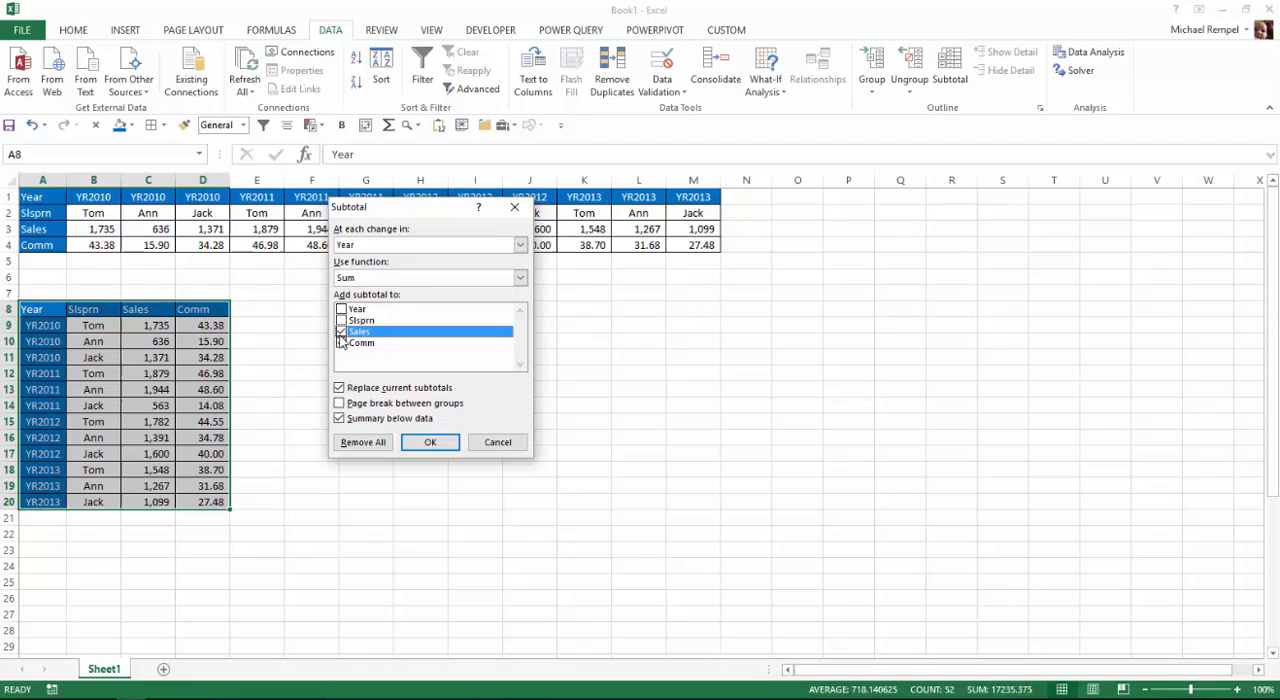
pyautogui.click(341, 342)
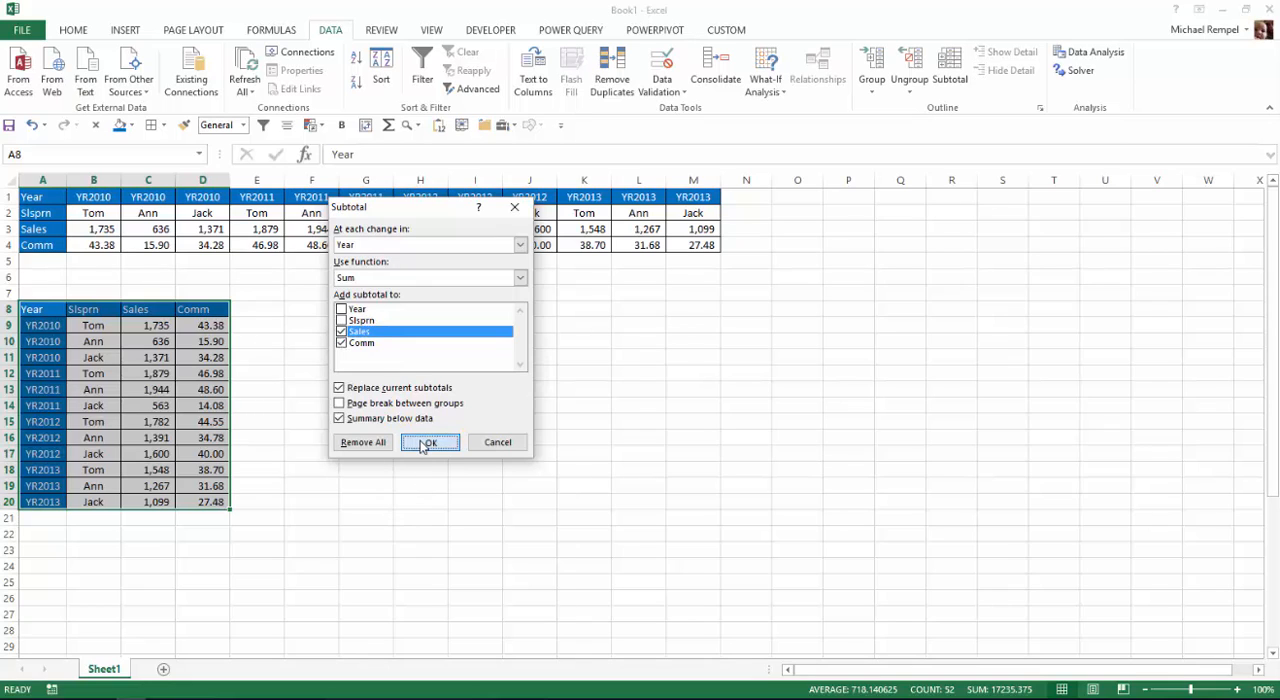
pyautogui.click(430, 442)
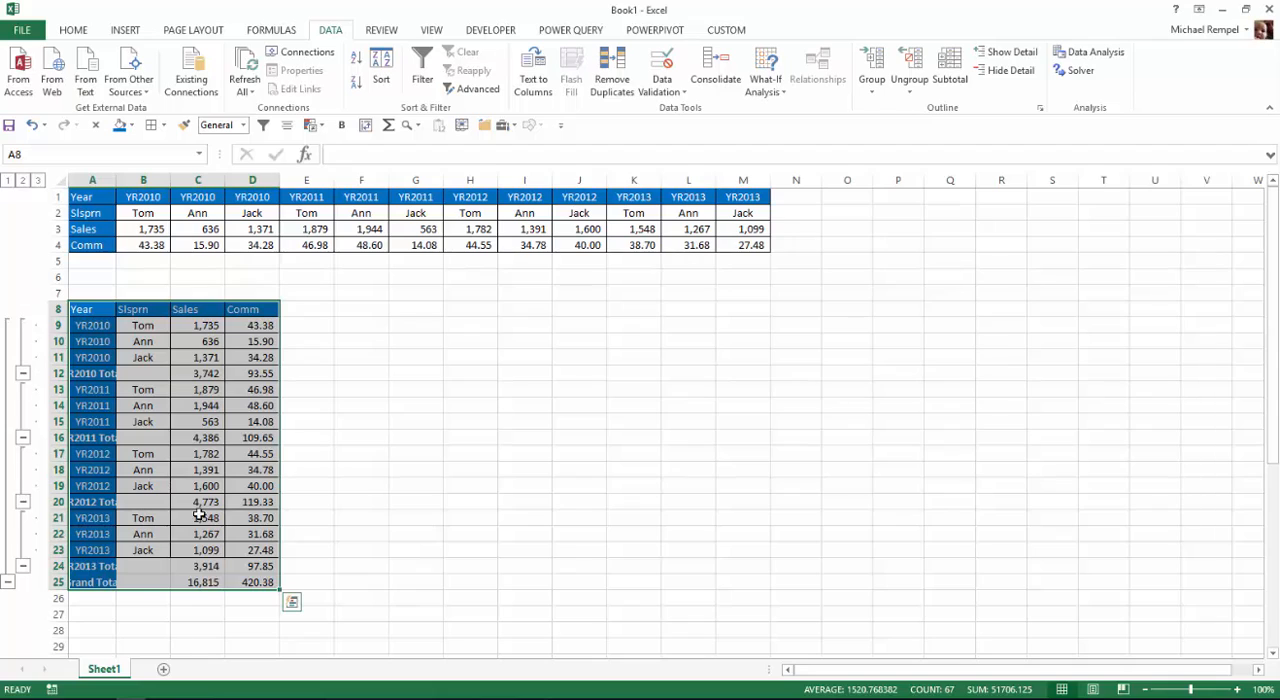
pyautogui.moveTo(248, 517)
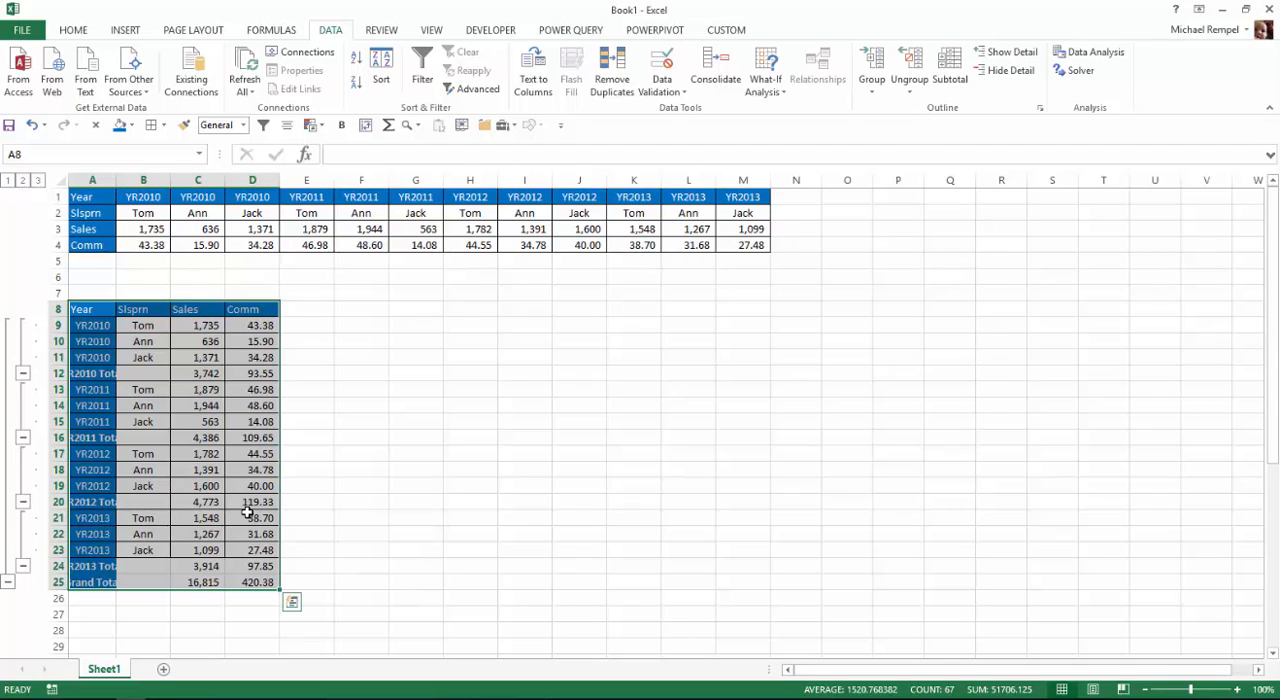
pyautogui.moveTo(218, 540)
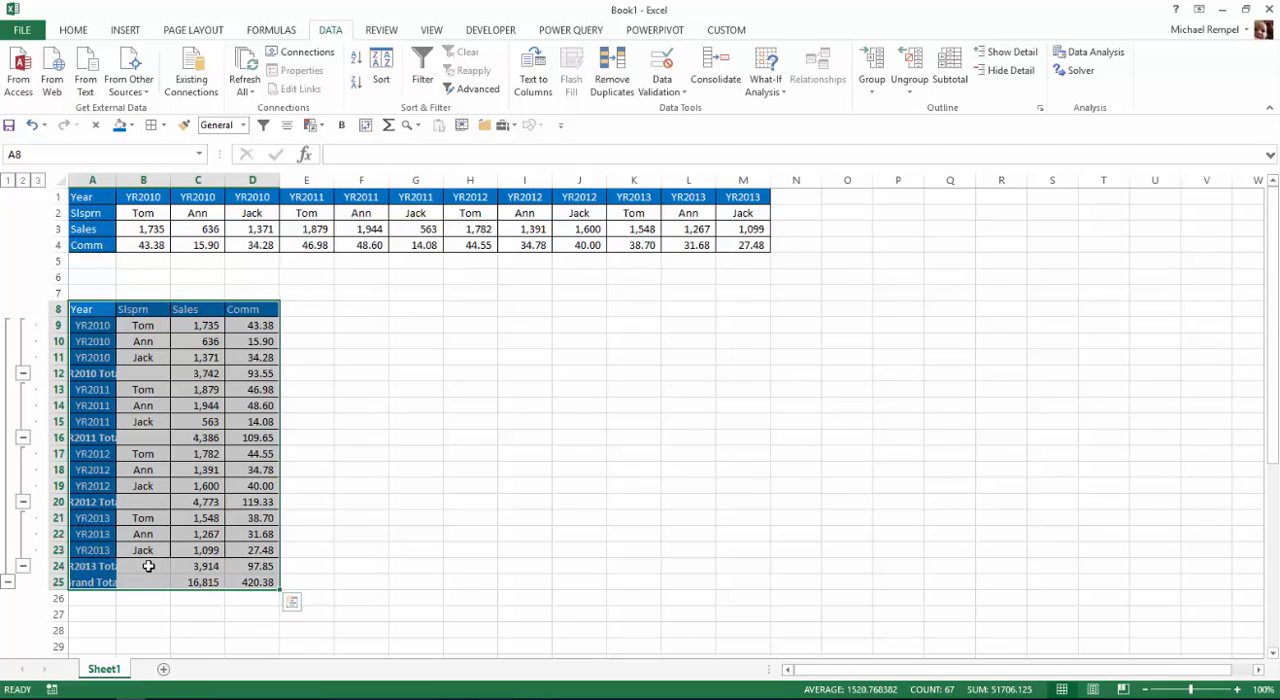
pyautogui.moveTo(157, 486)
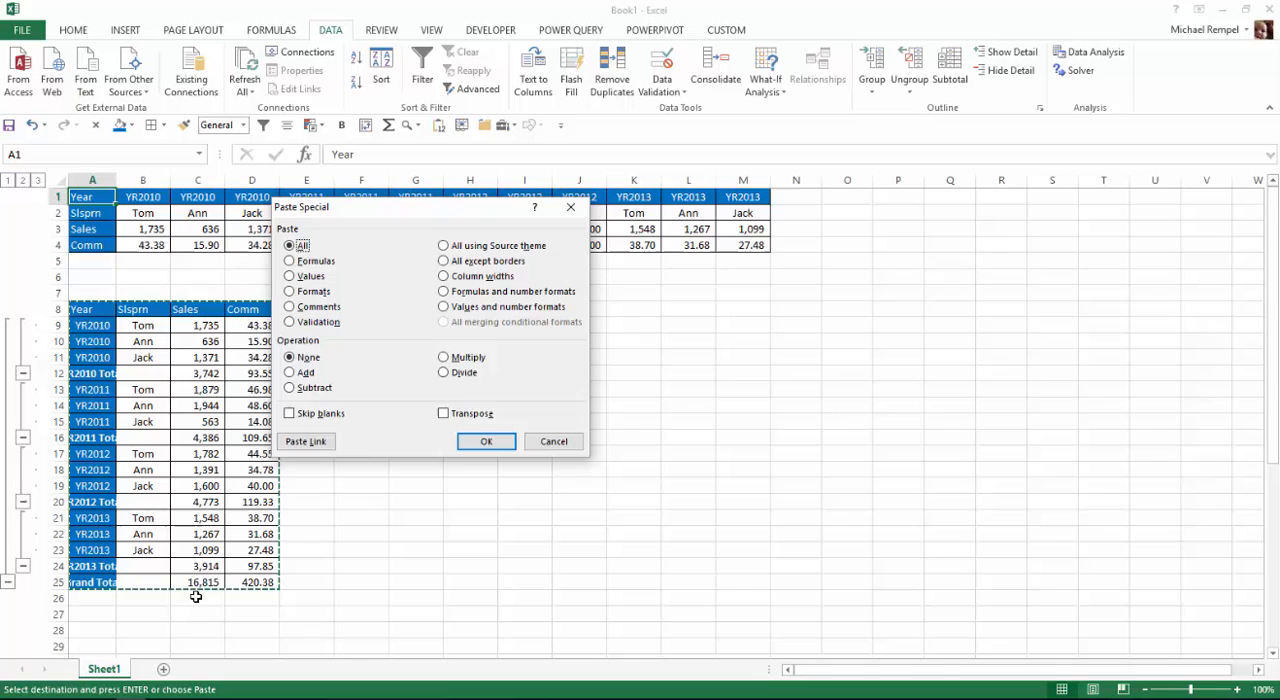
# Paste the subtotaled A8:D25 back into A1 with Transpose ticked.
pyautogui.click(443, 413)
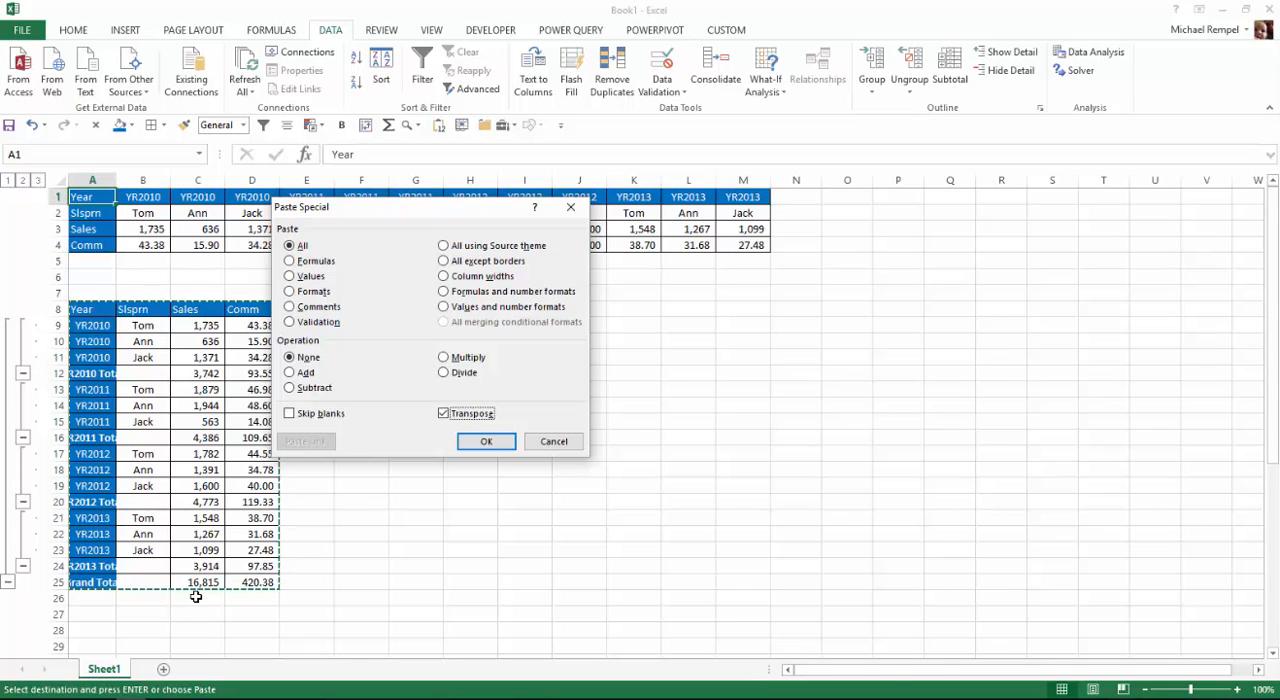
pyautogui.click(486, 441)
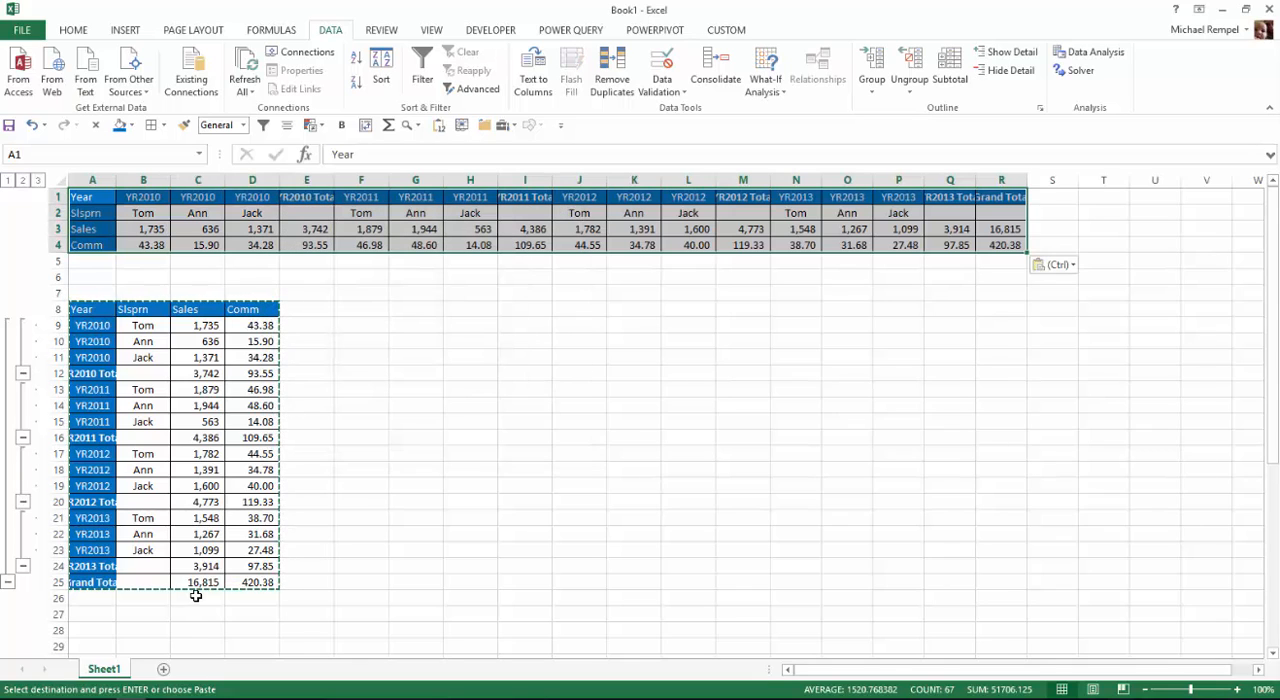
pyautogui.moveTo(464, 399)
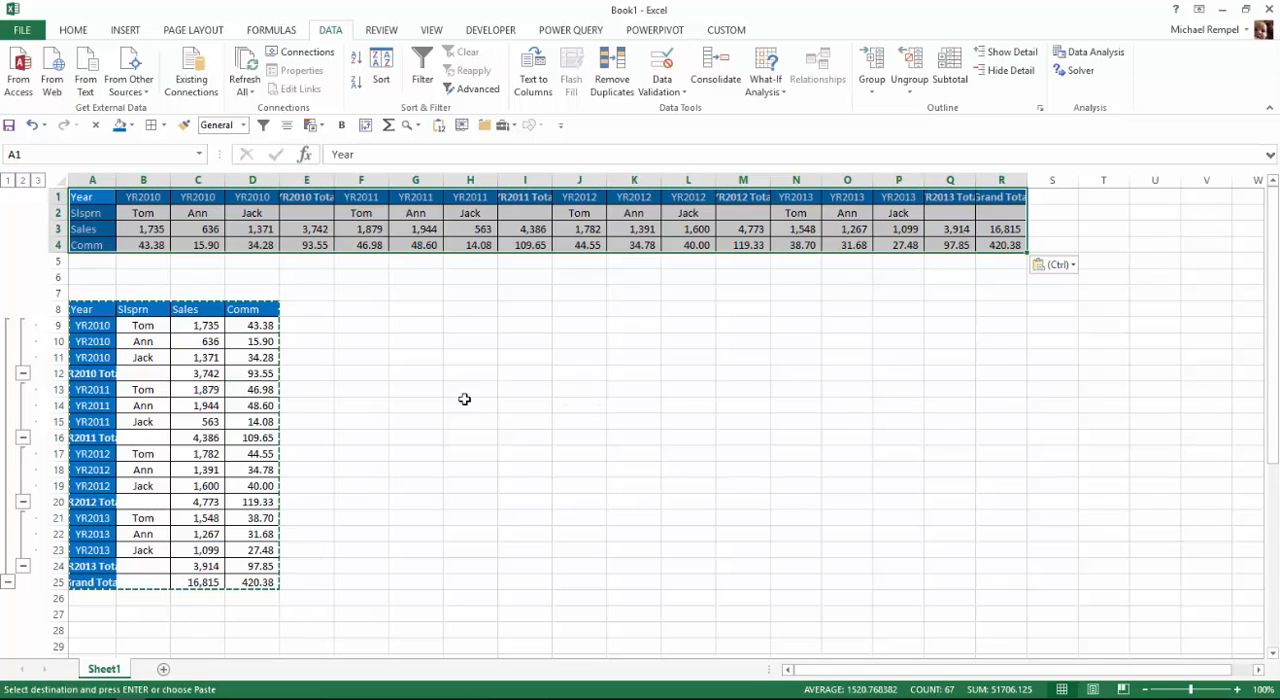
pyautogui.moveTo(190, 531)
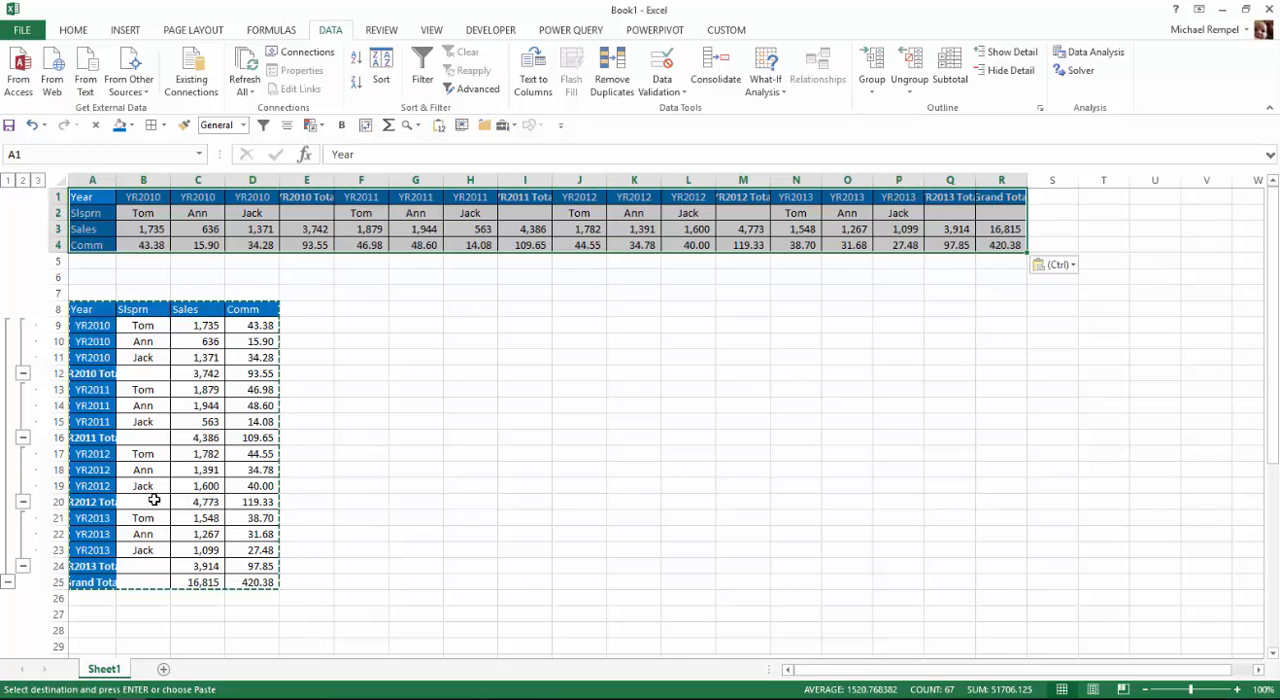
# Clear A8:D25 and remove its outline grouping with Ungroup > Clear Outline.
pyautogui.click(92, 308)
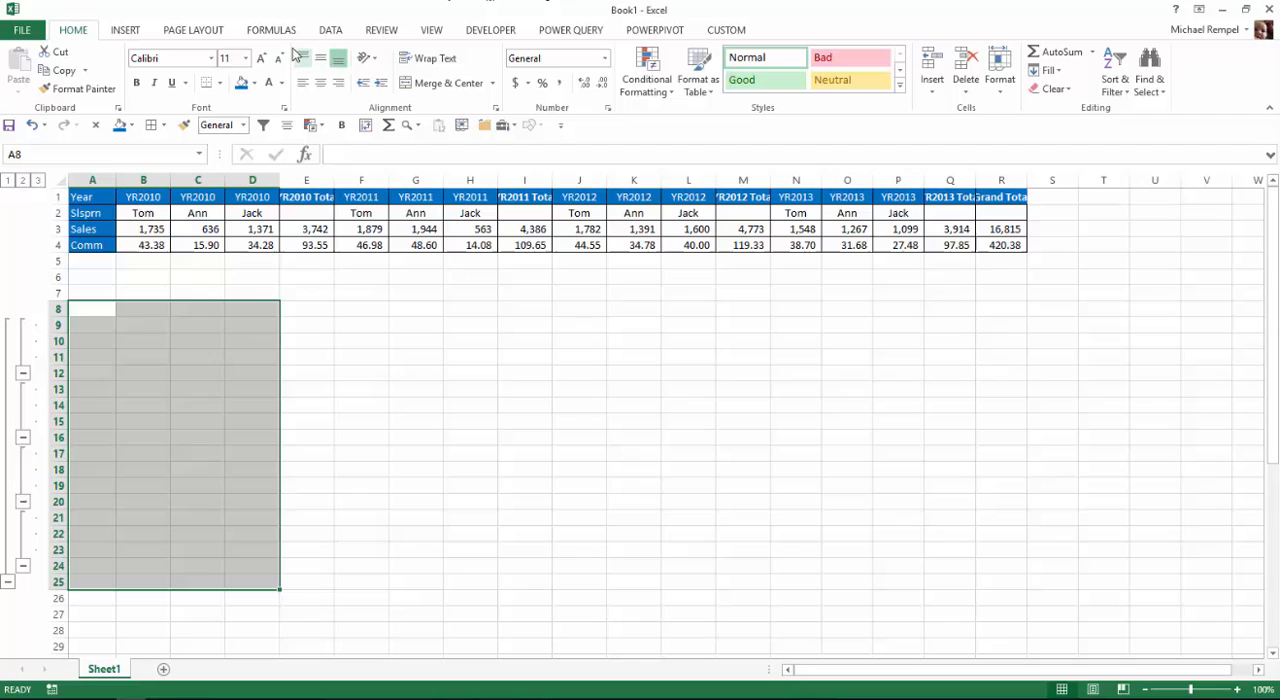
pyautogui.click(330, 29)
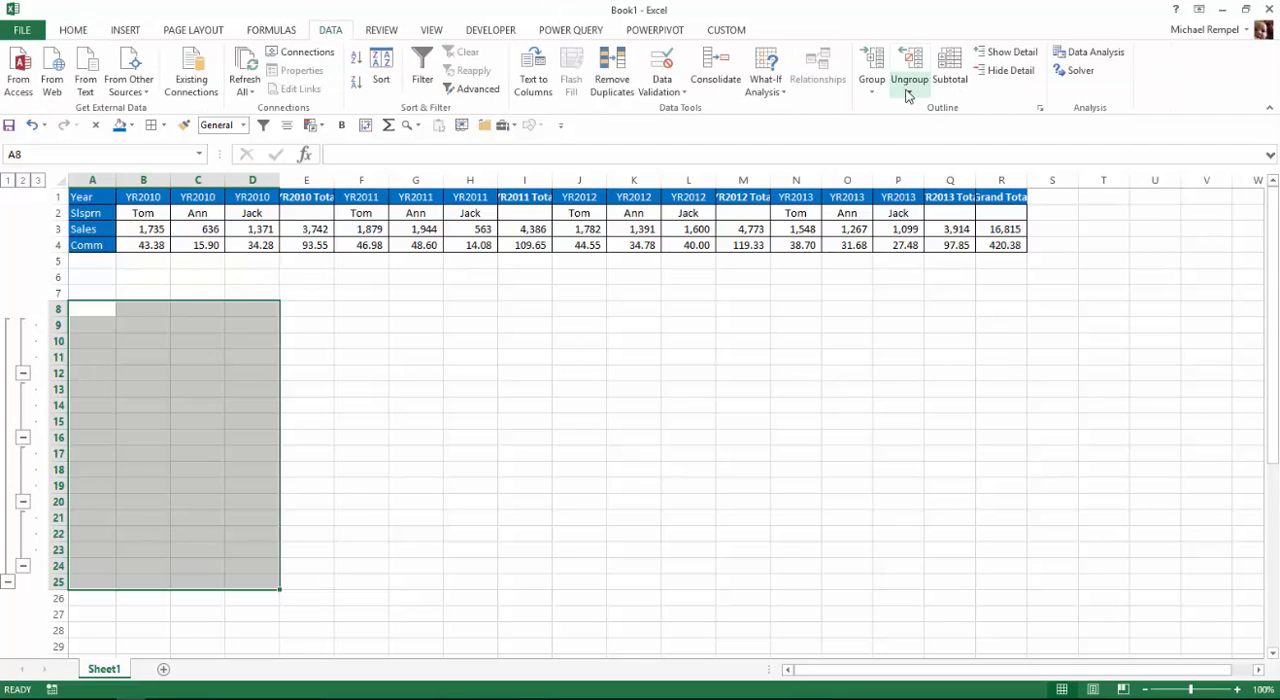
pyautogui.click(909, 78)
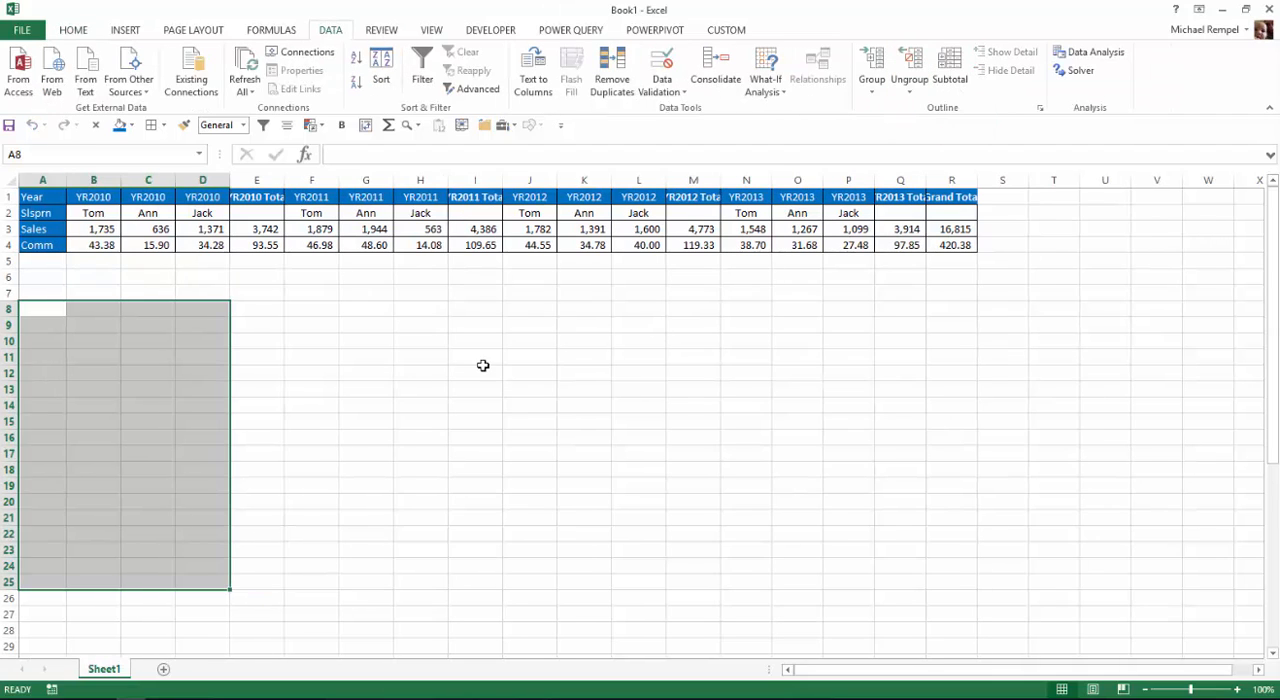
pyautogui.click(475, 373)
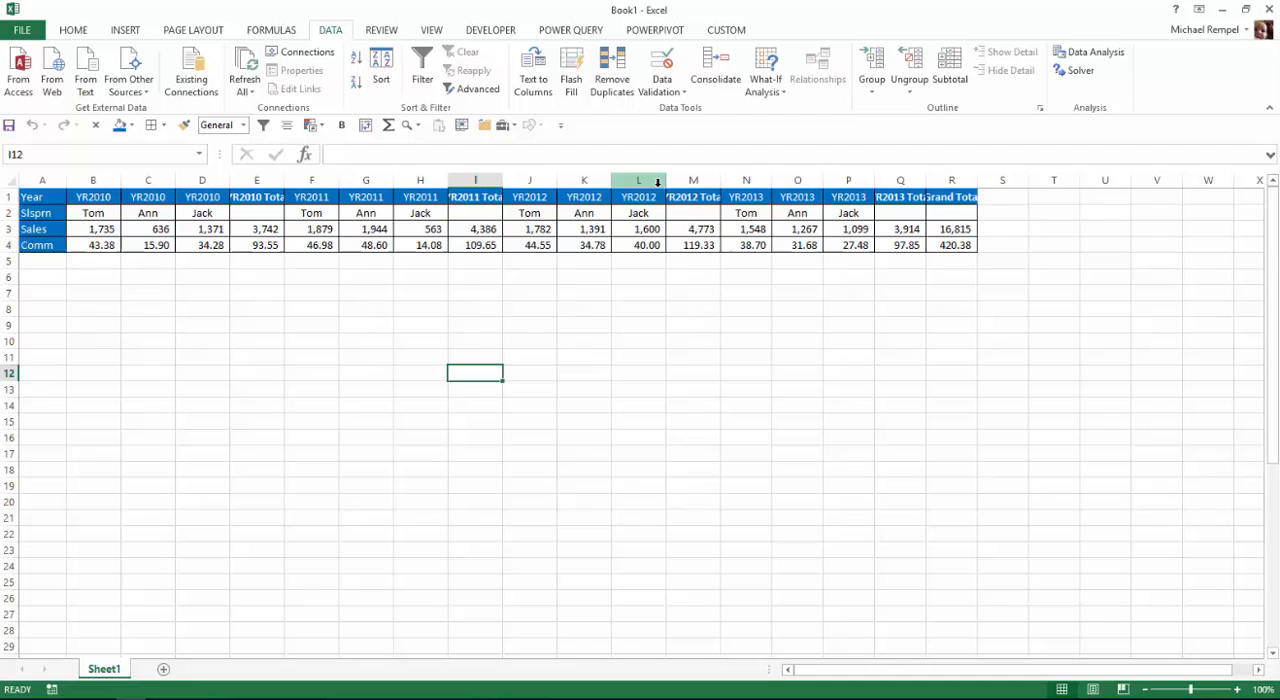
pyautogui.moveTo(923, 269)
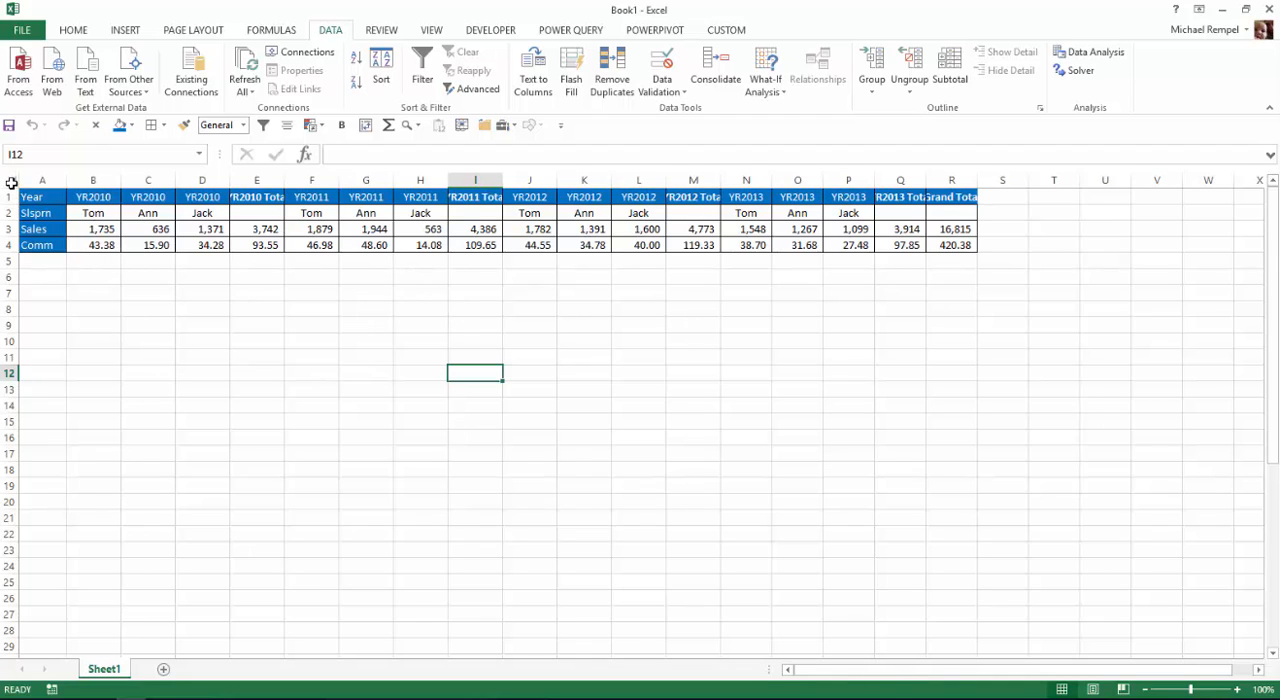
# Select the whole sheet and AutoFit all column widths.
pyautogui.click(11, 181)
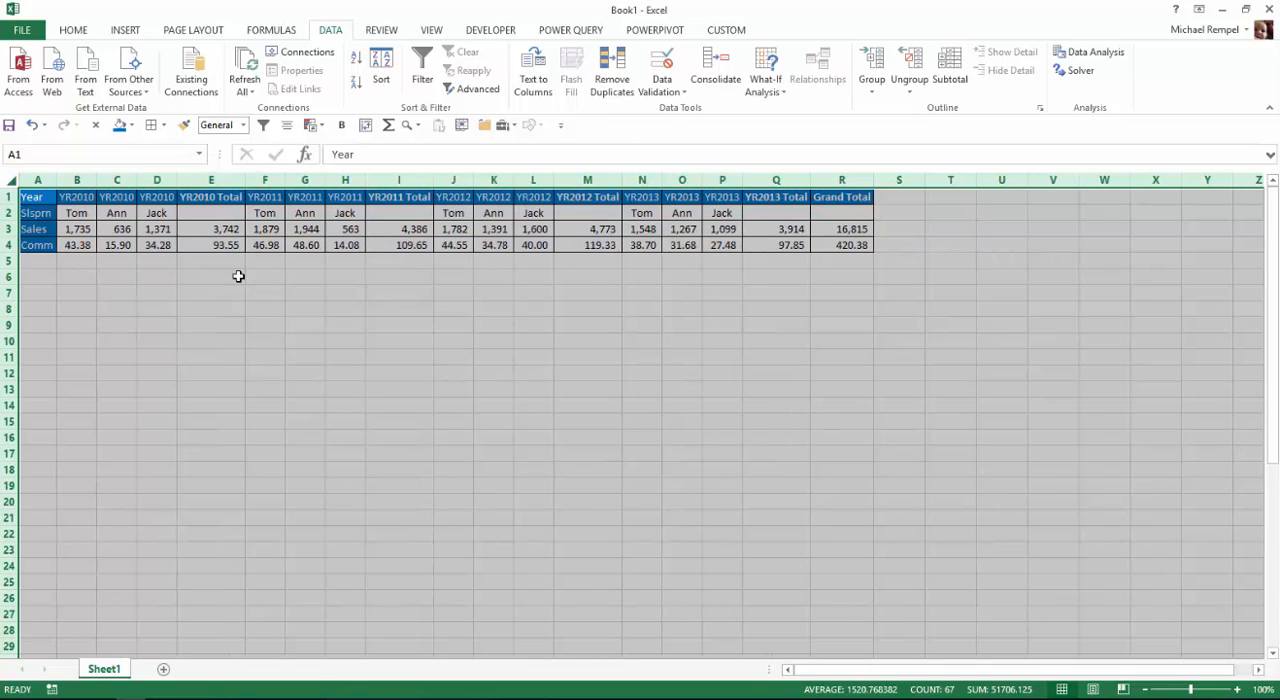
pyautogui.moveTo(755, 345)
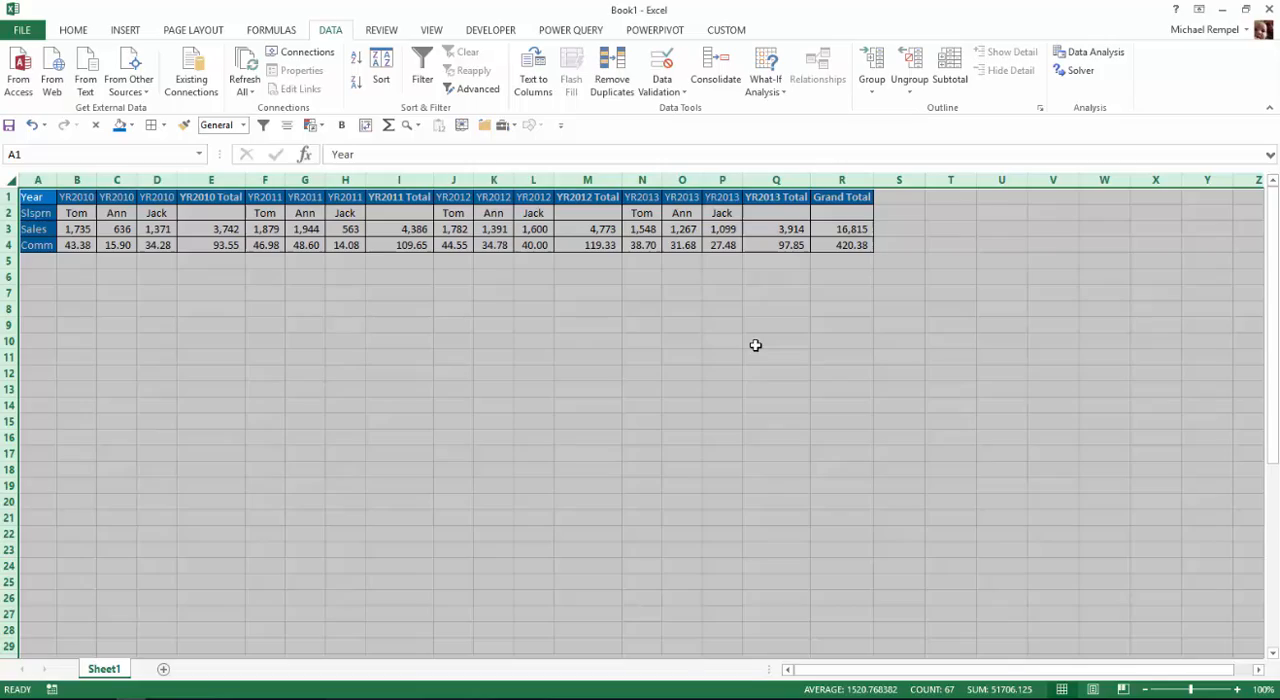
pyautogui.click(493, 324)
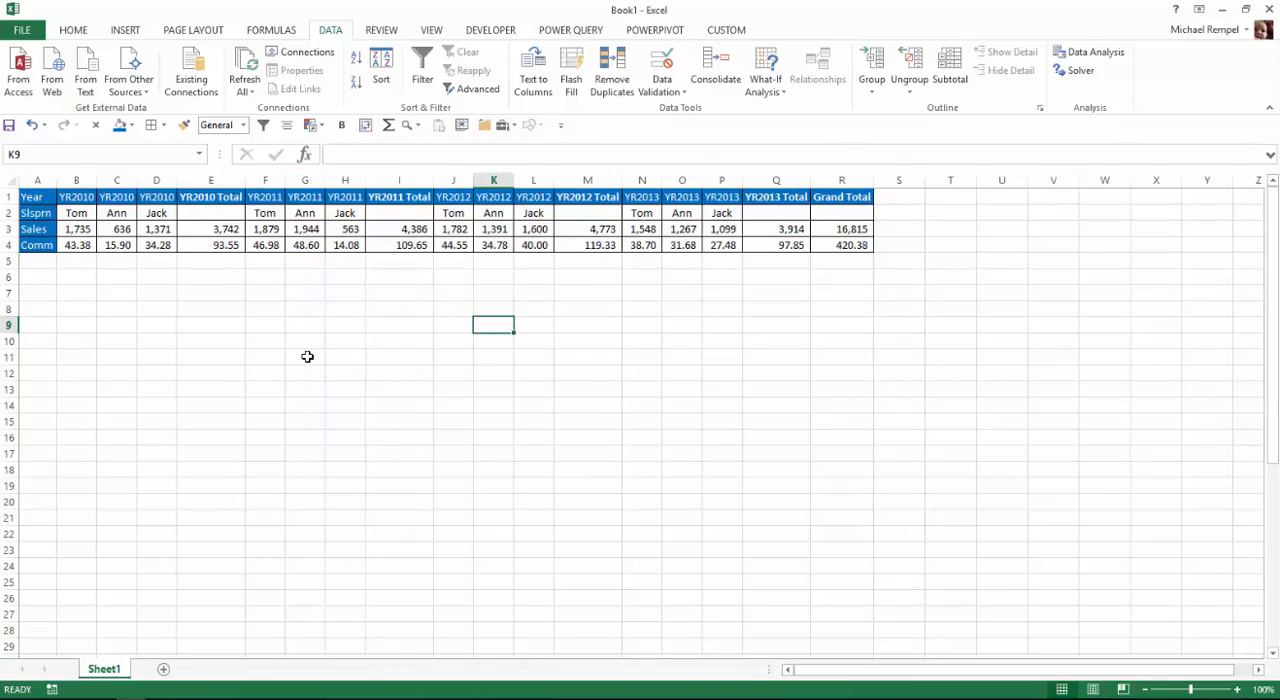